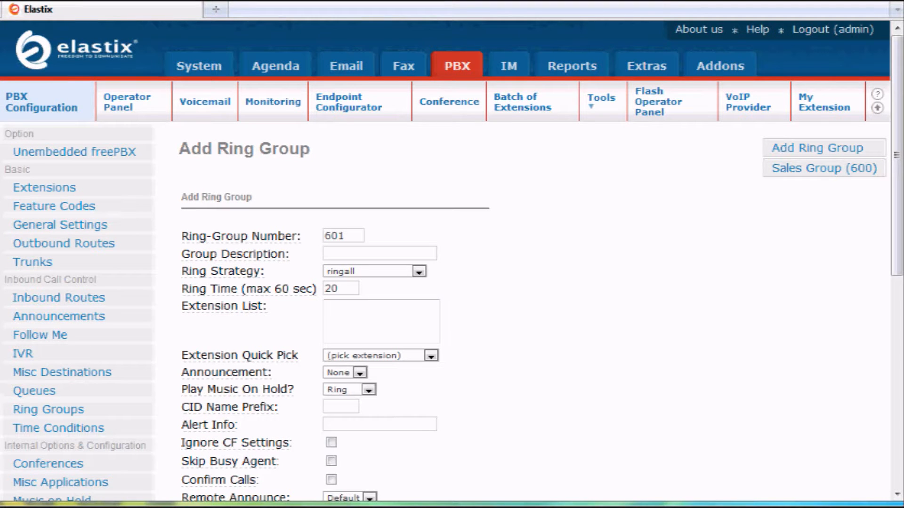
mouse_move(92, 352)
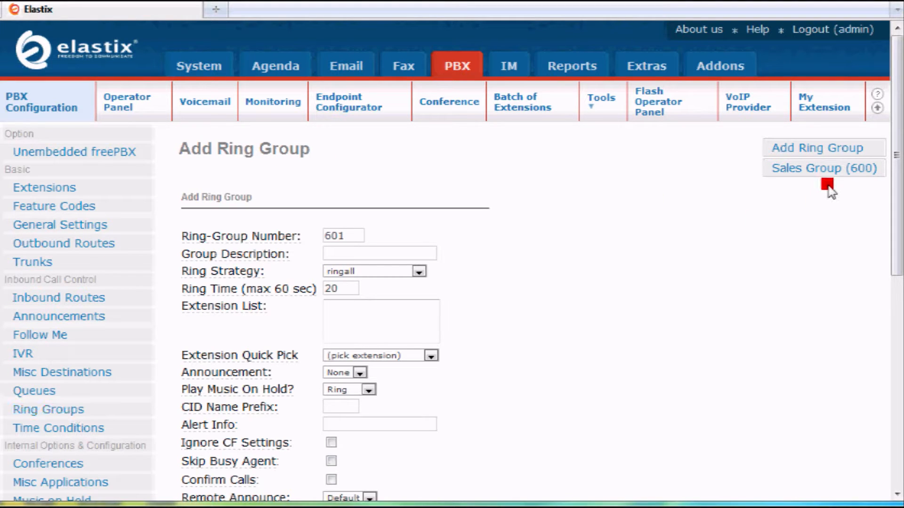
mouse_move(378, 253)
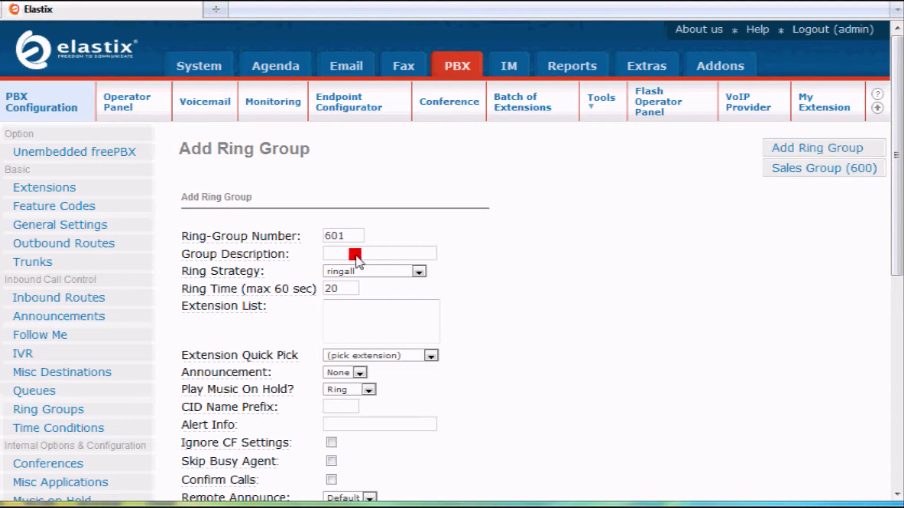
Enter 'Sales 2' as the group description for ring group 601.
text(Sales 2)
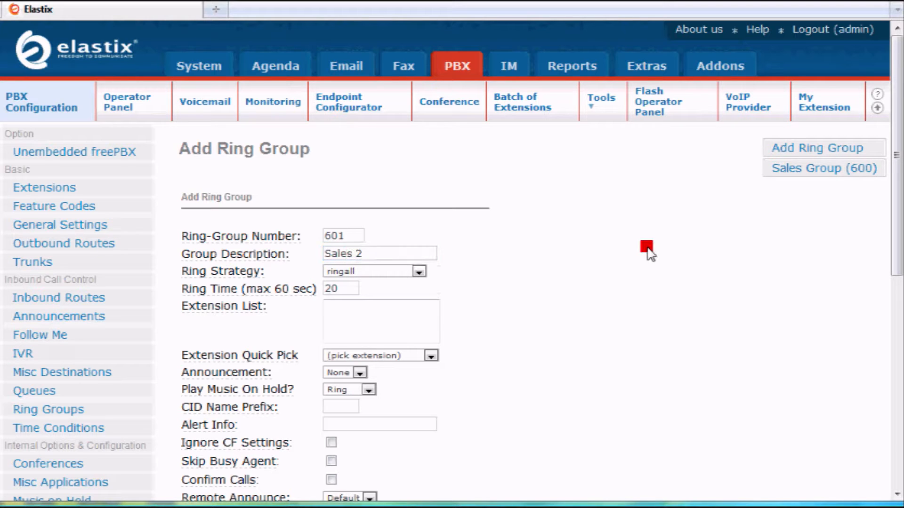
mouse_move(360, 321)
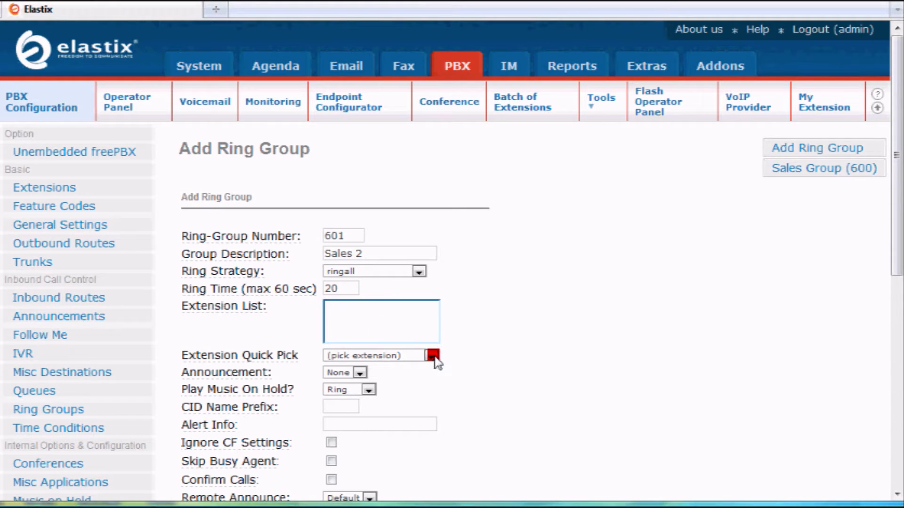
click(433, 355)
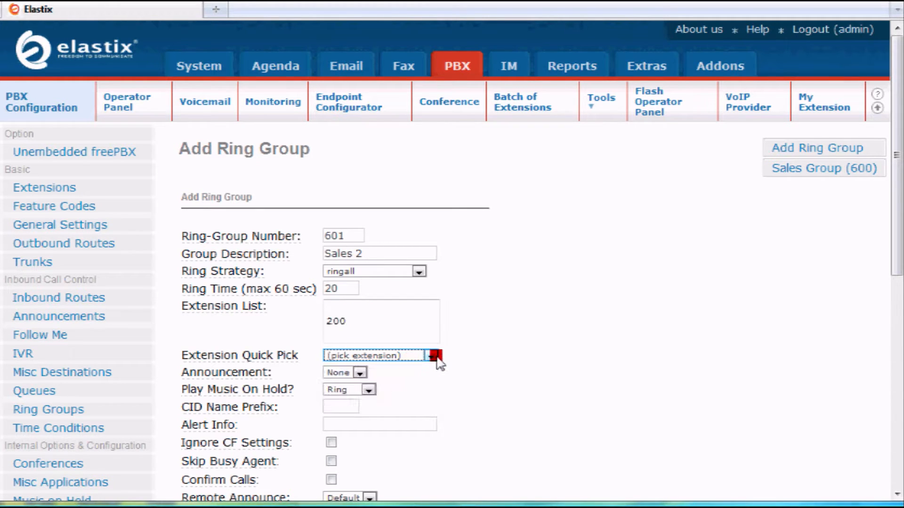
click(431, 354)
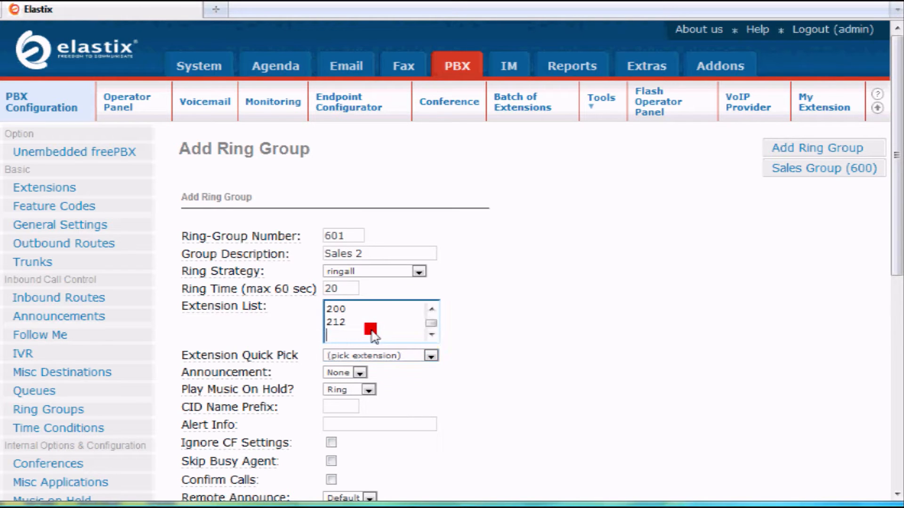
text(163067)
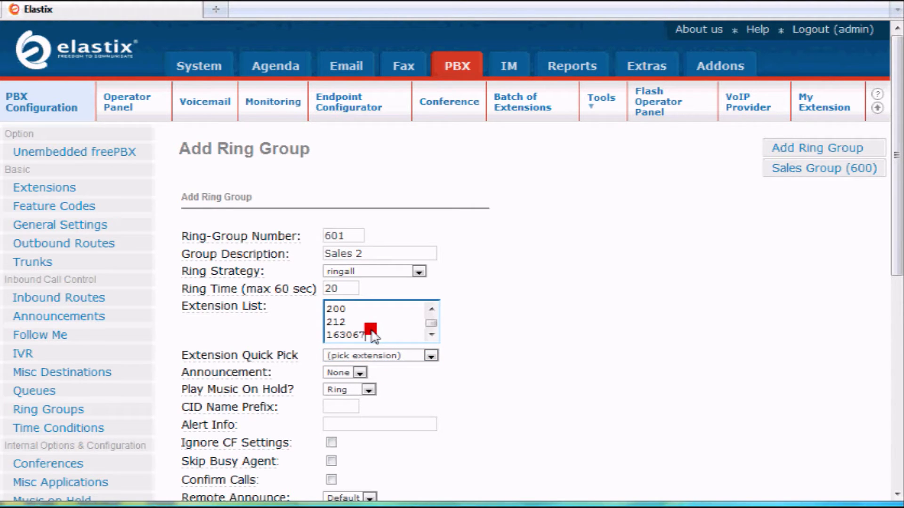
text(316)
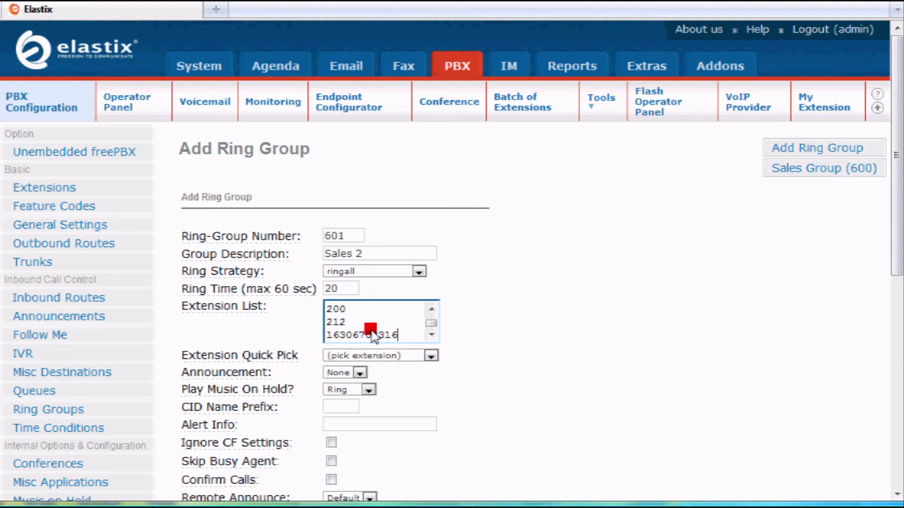
text(#)
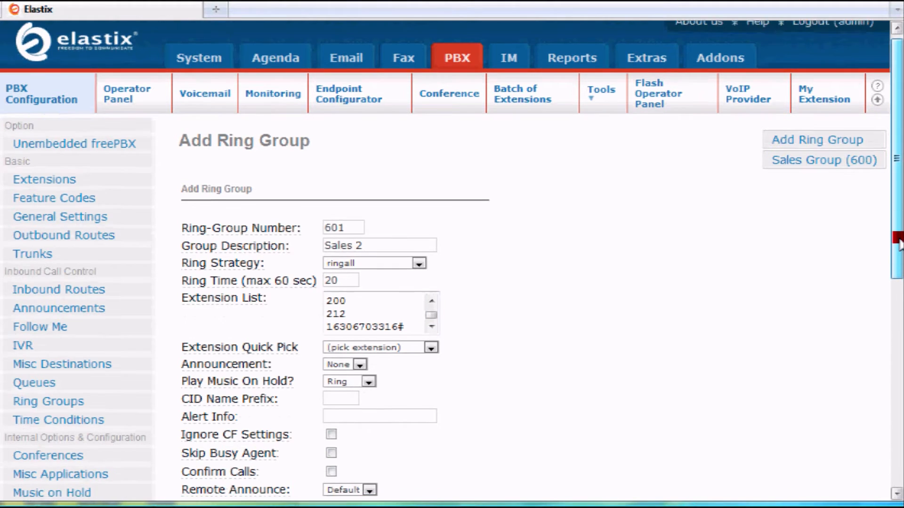
Fill the CID Name Prefix with the saved 'Sales' autocomplete entry.
scroll(down, 3)
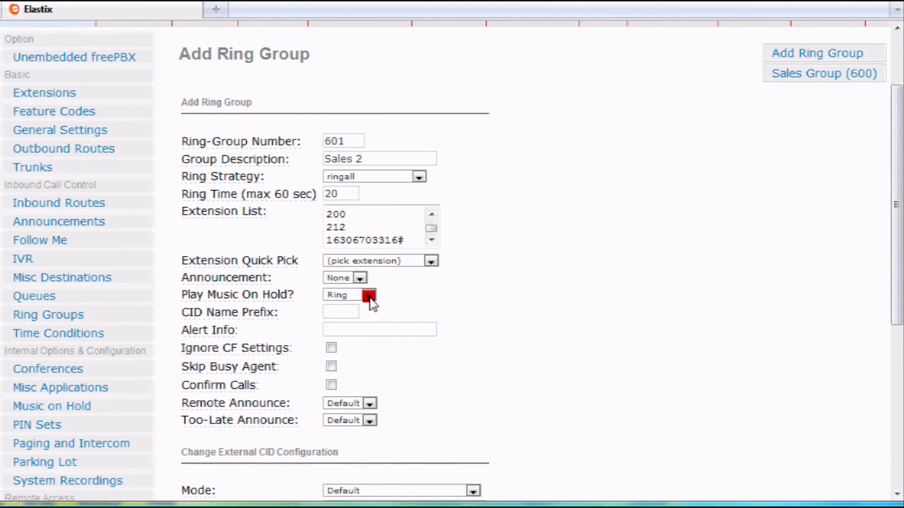
click(359, 294)
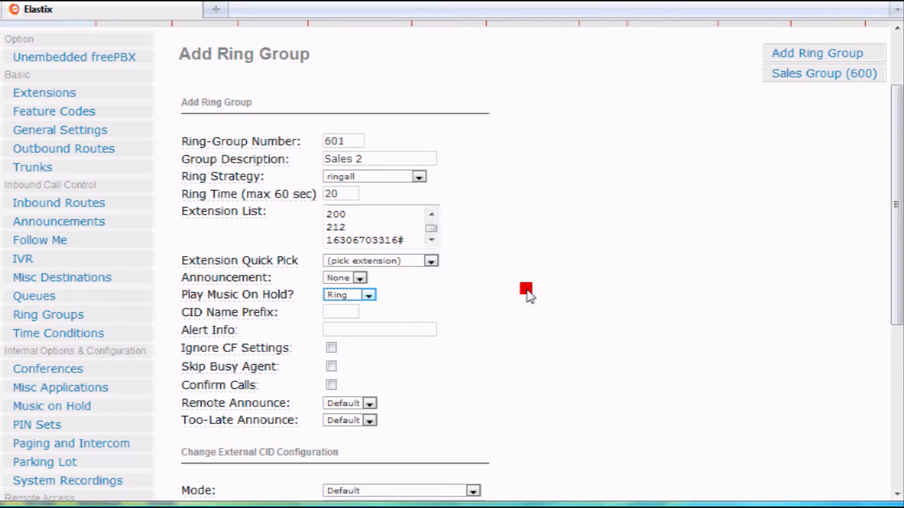
mouse_move(524, 255)
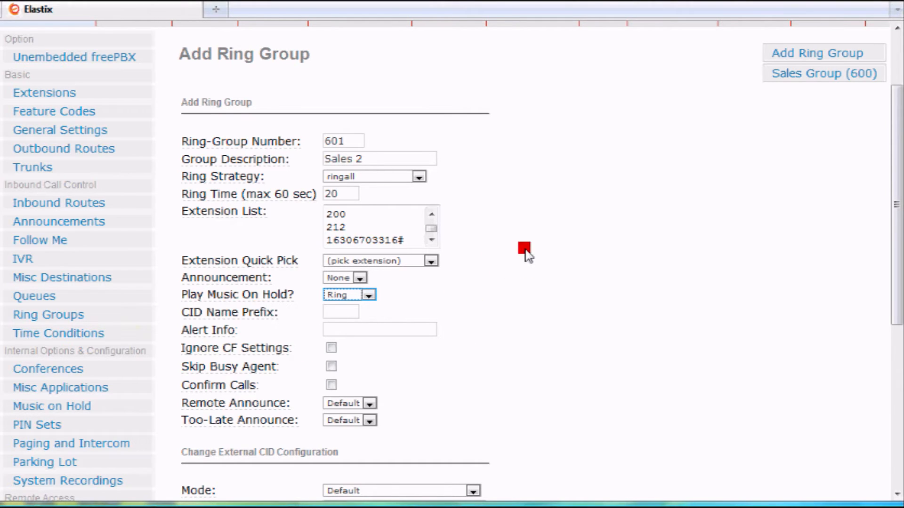
mouse_move(434, 295)
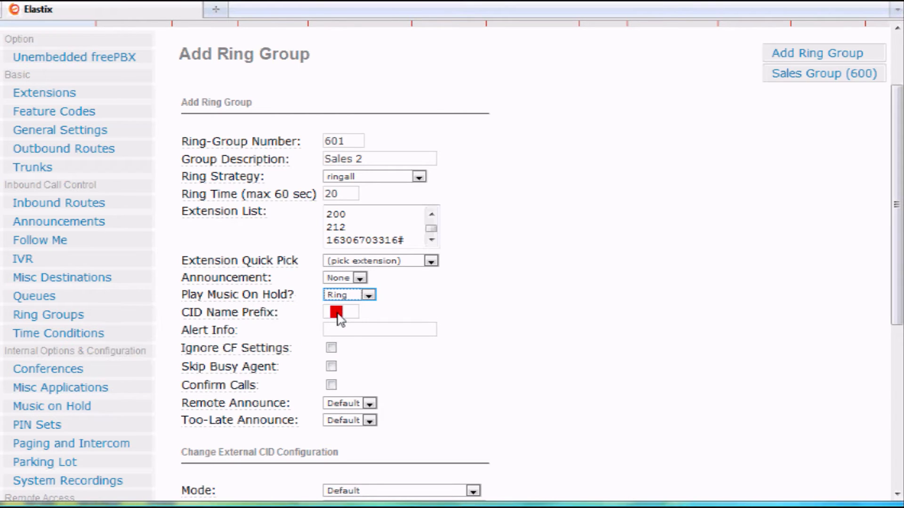
mouse_move(276, 320)
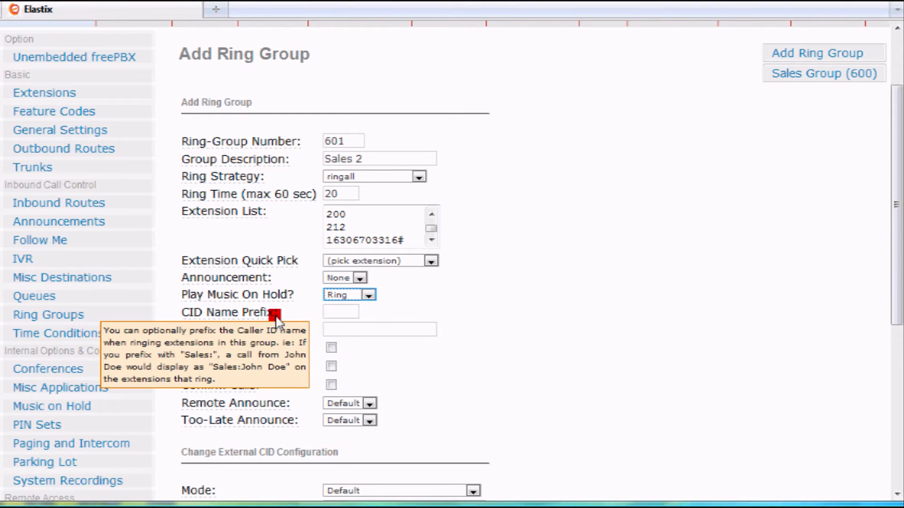
click(339, 311)
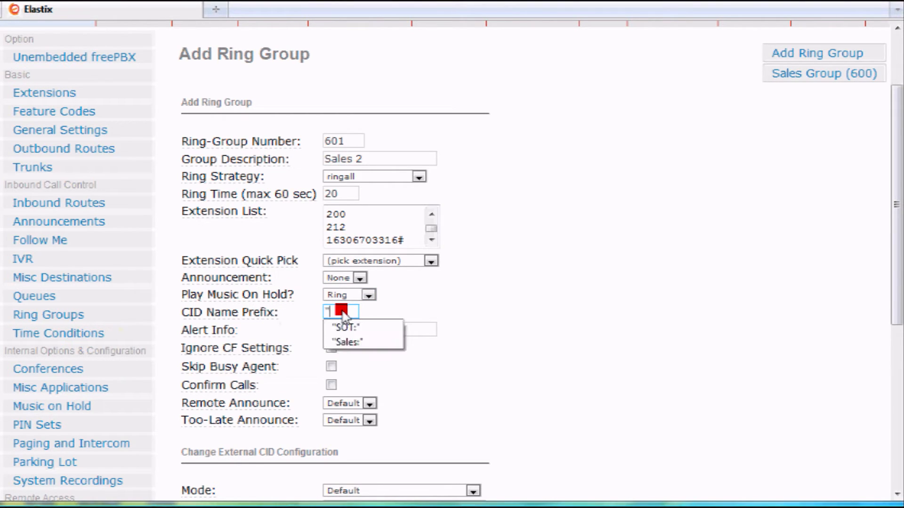
click(346, 342)
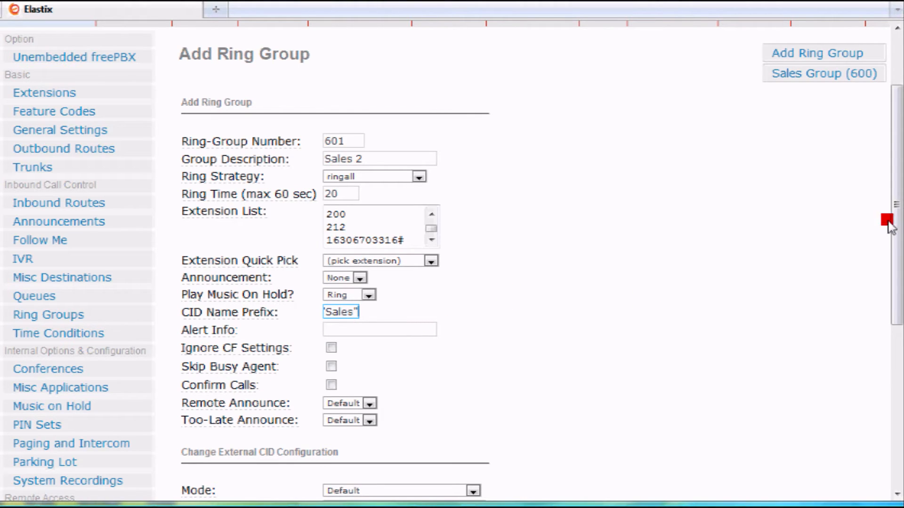
Choose Voicemail for extension 200 as the no-answer destination.
scroll(down, 3)
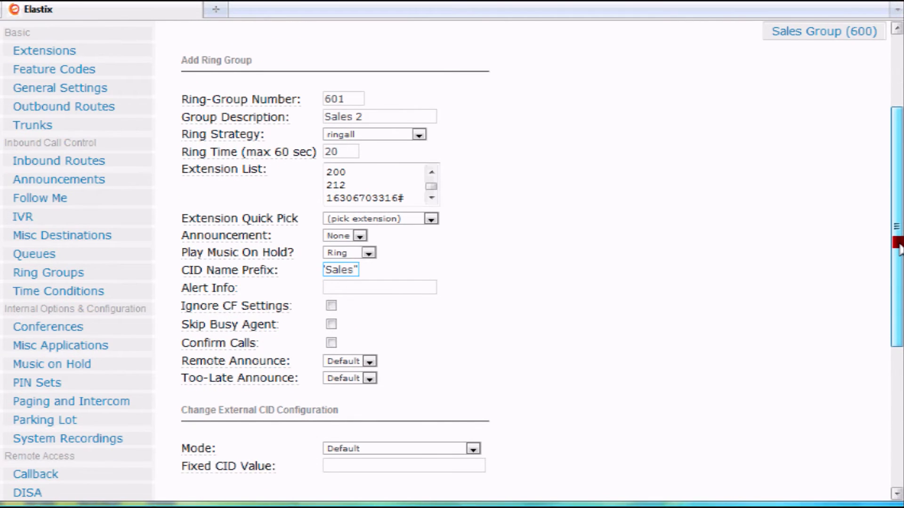
scroll(down, 3)
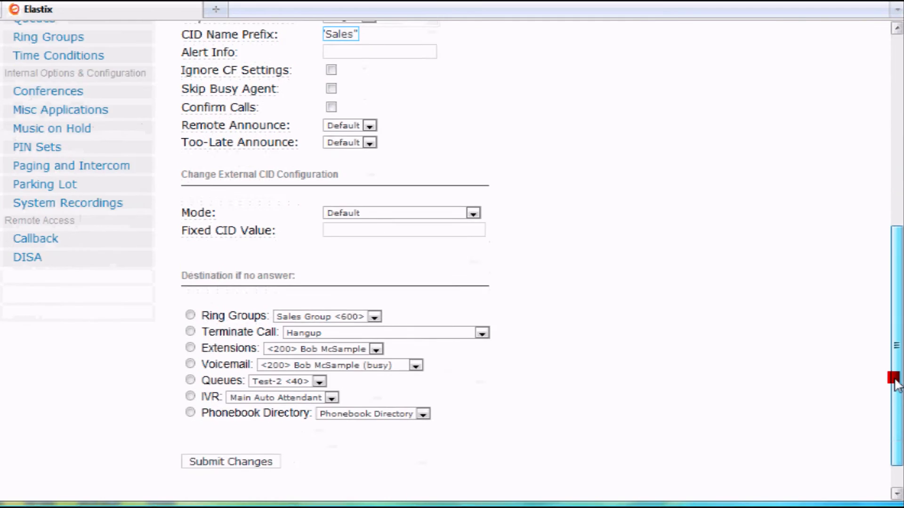
scroll(up, 3)
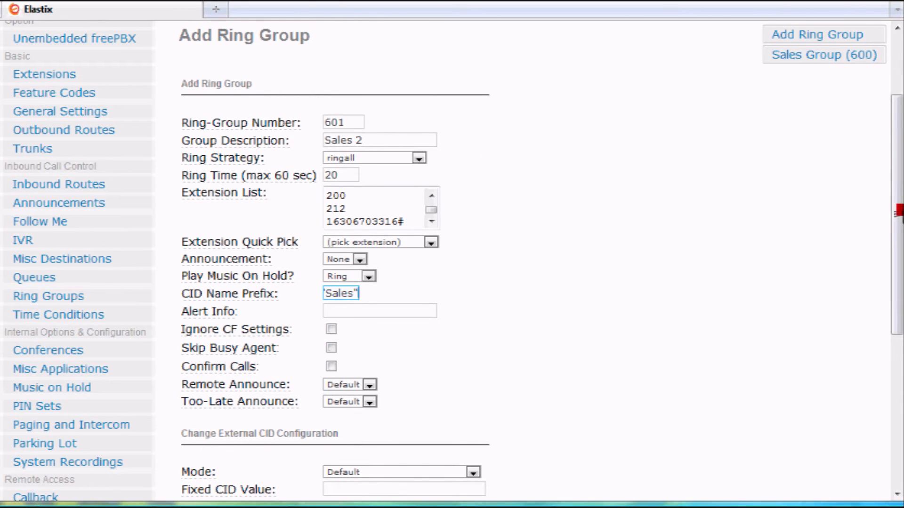
scroll(down, 3)
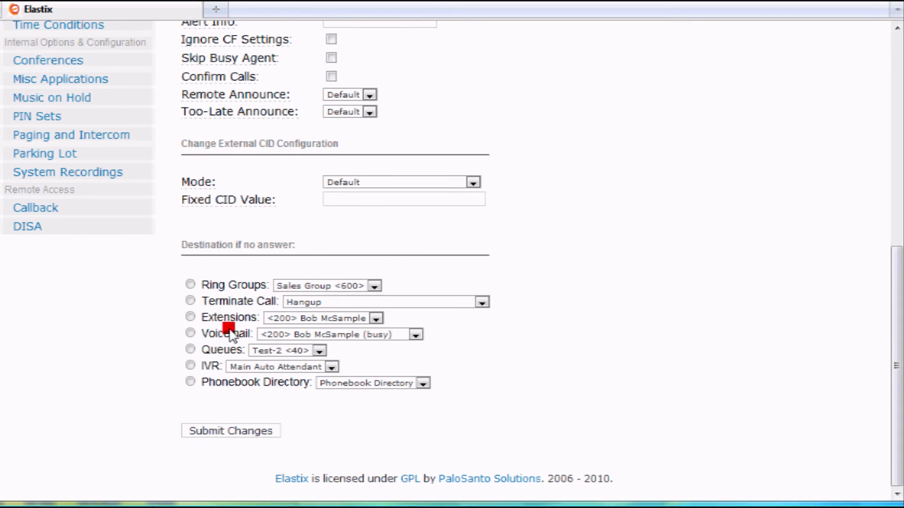
click(189, 335)
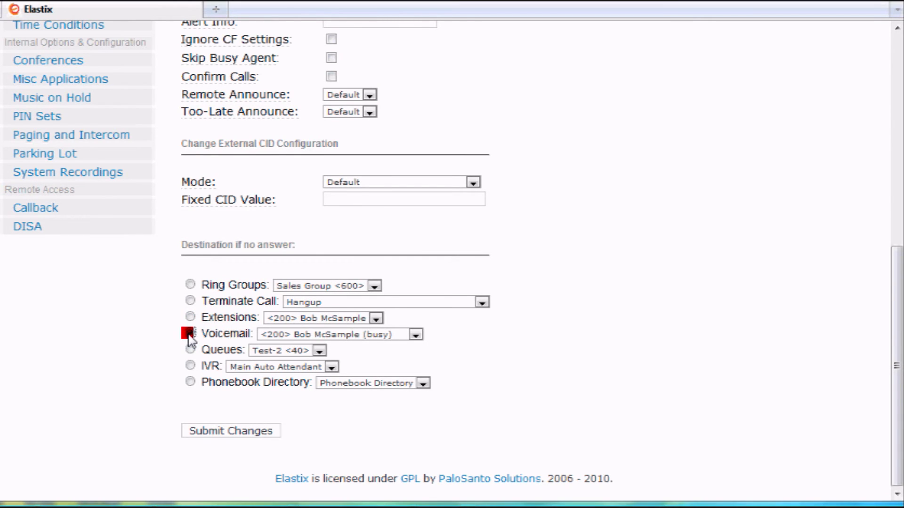
click(190, 334)
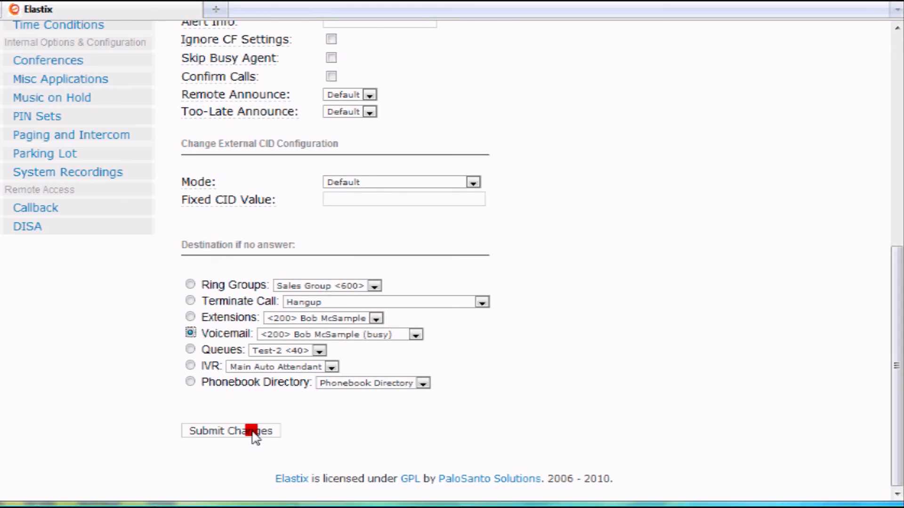
Submit ring group 601 'Sales 2' and apply the pending configuration changes.
click(230, 431)
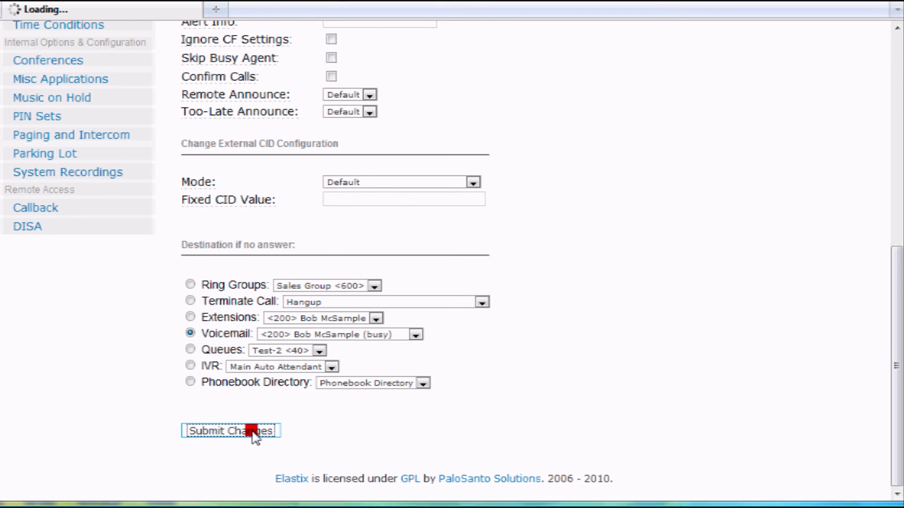
click(231, 431)
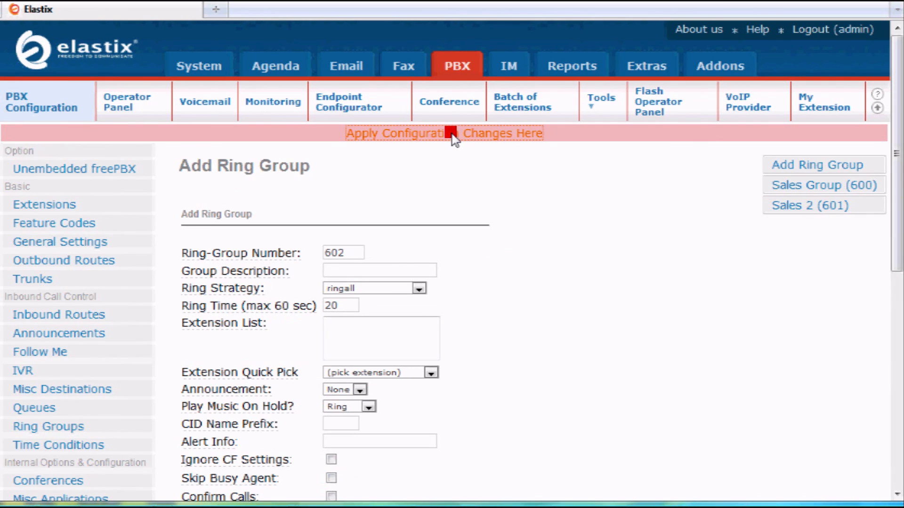
click(443, 133)
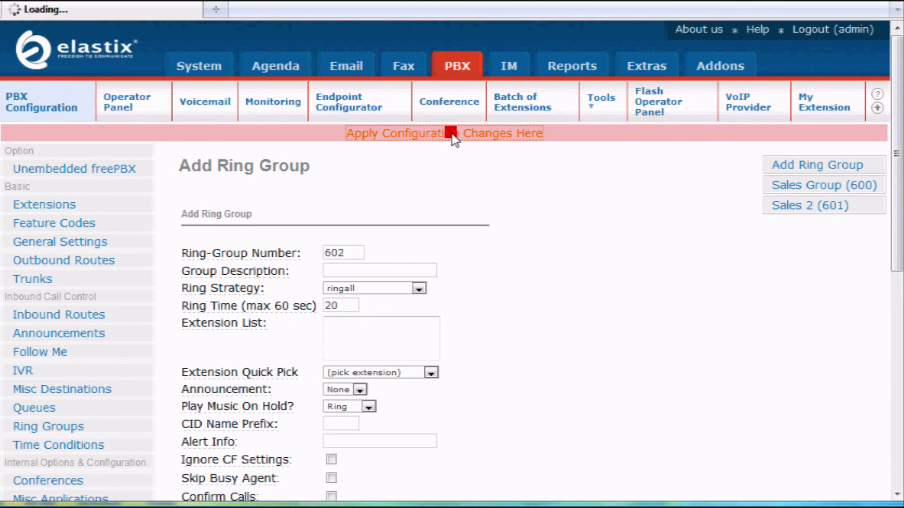